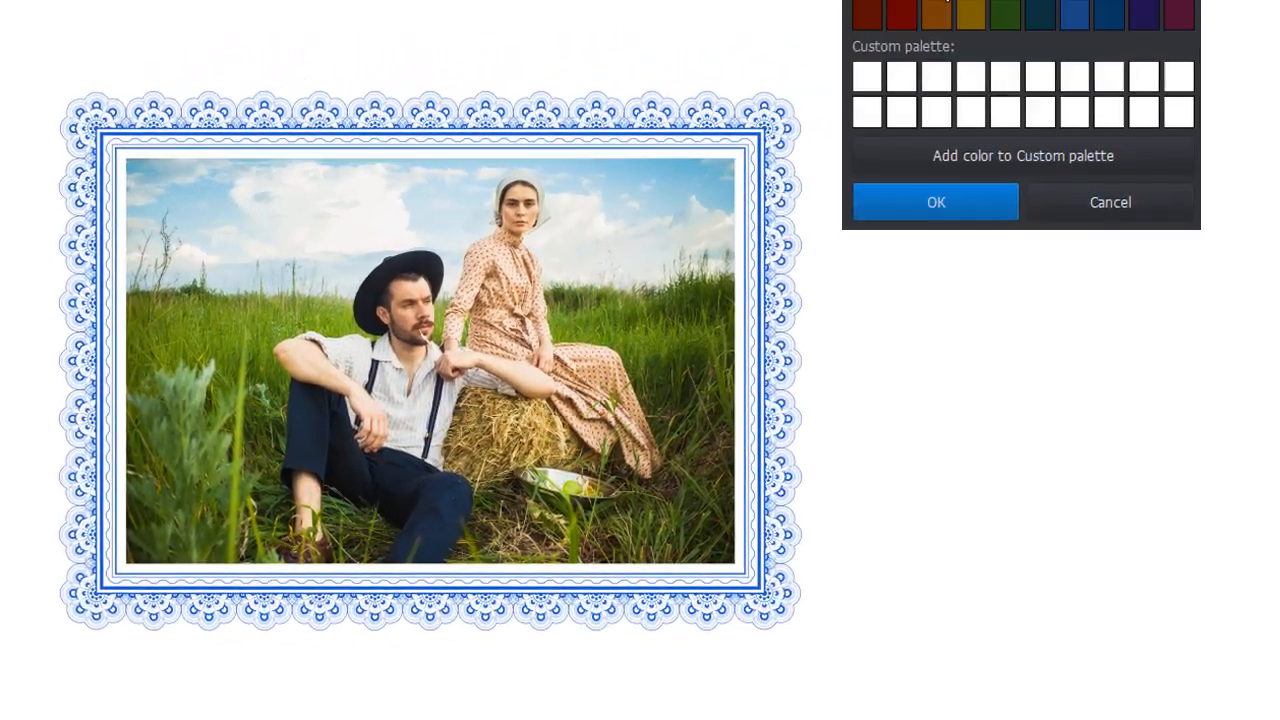
Open the image named 1 from Pictures, the bride-and-groom wedding photo.
click(1109, 202)
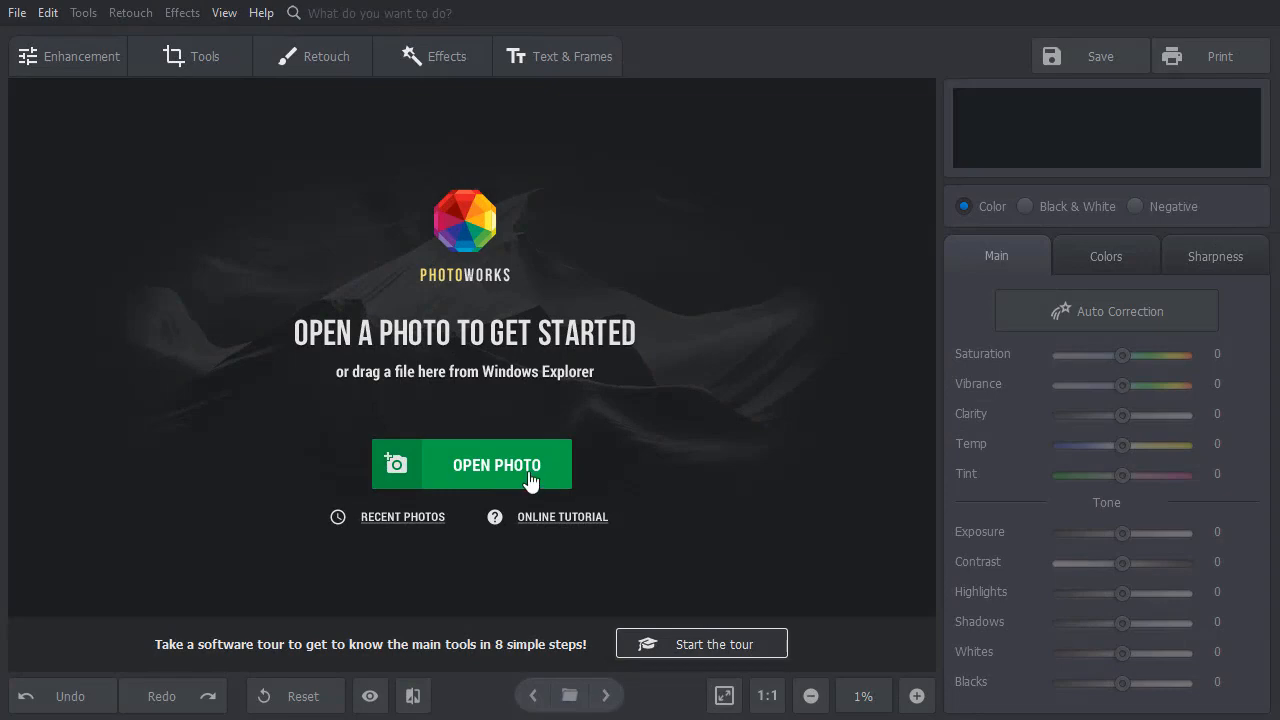
click(496, 464)
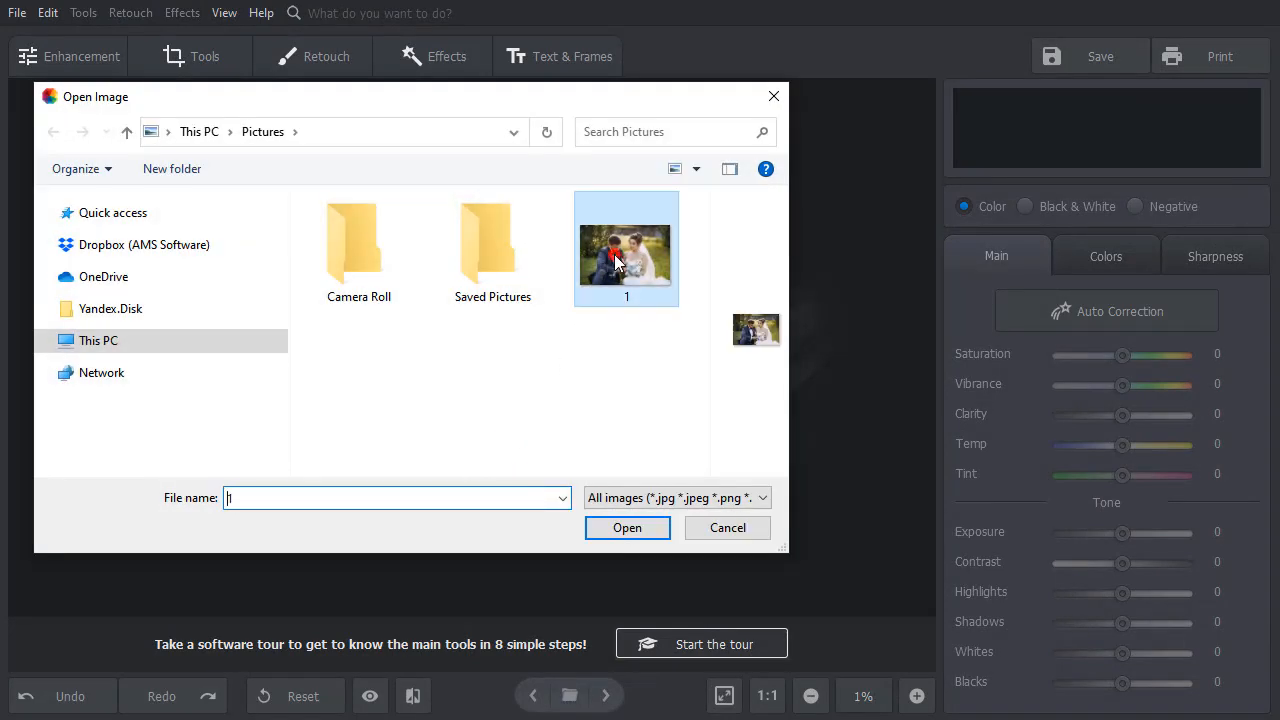
click(627, 527)
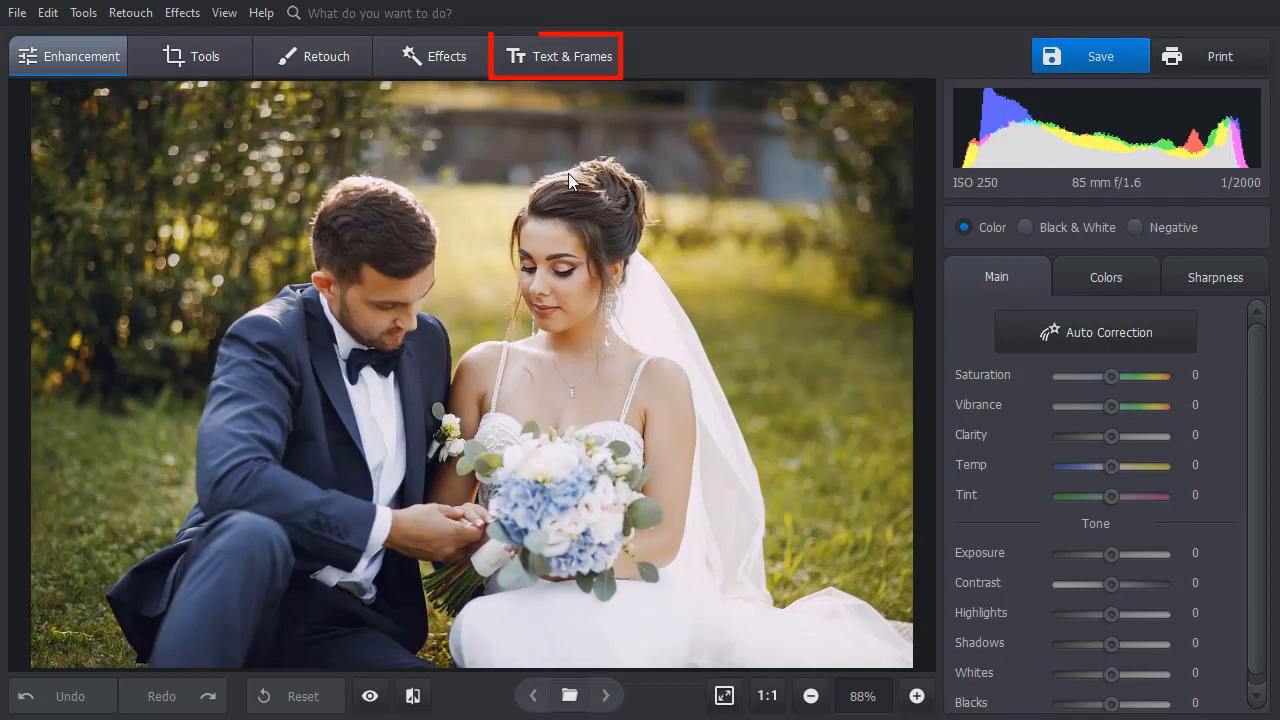
Show the Frames collection under Text & Frames and browse the frame thumbnails.
click(557, 55)
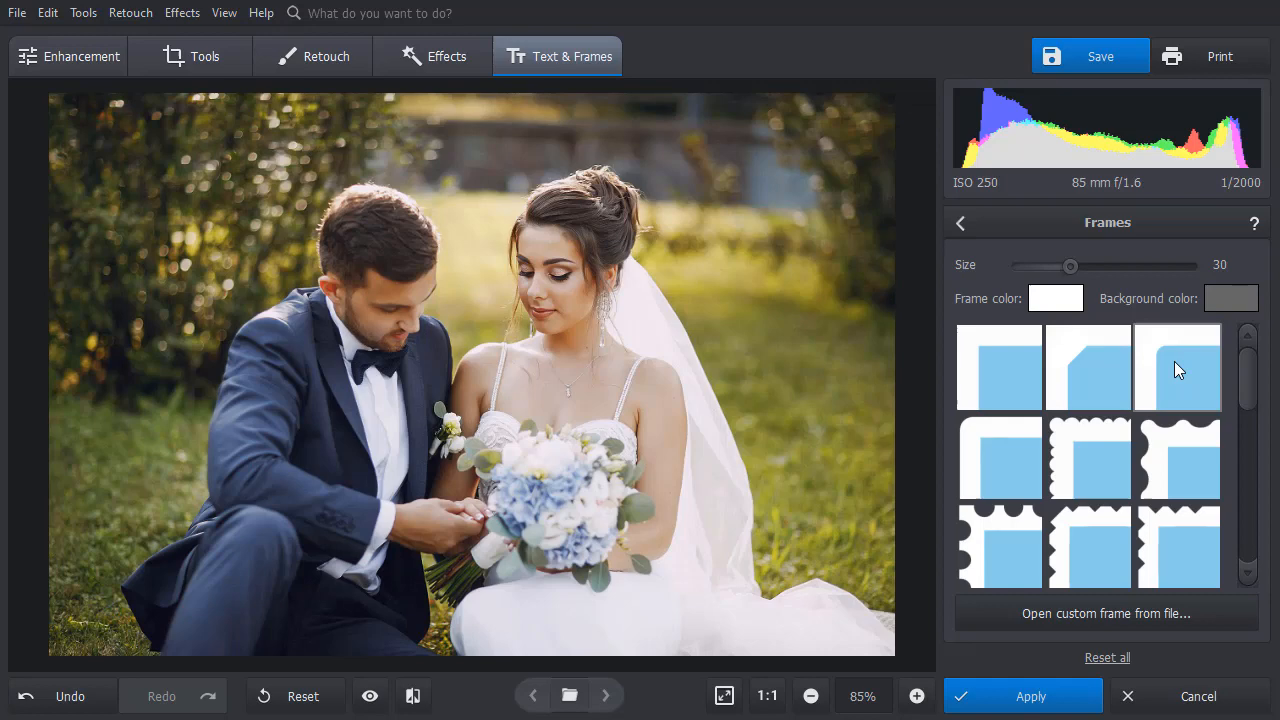
scroll(down, 3)
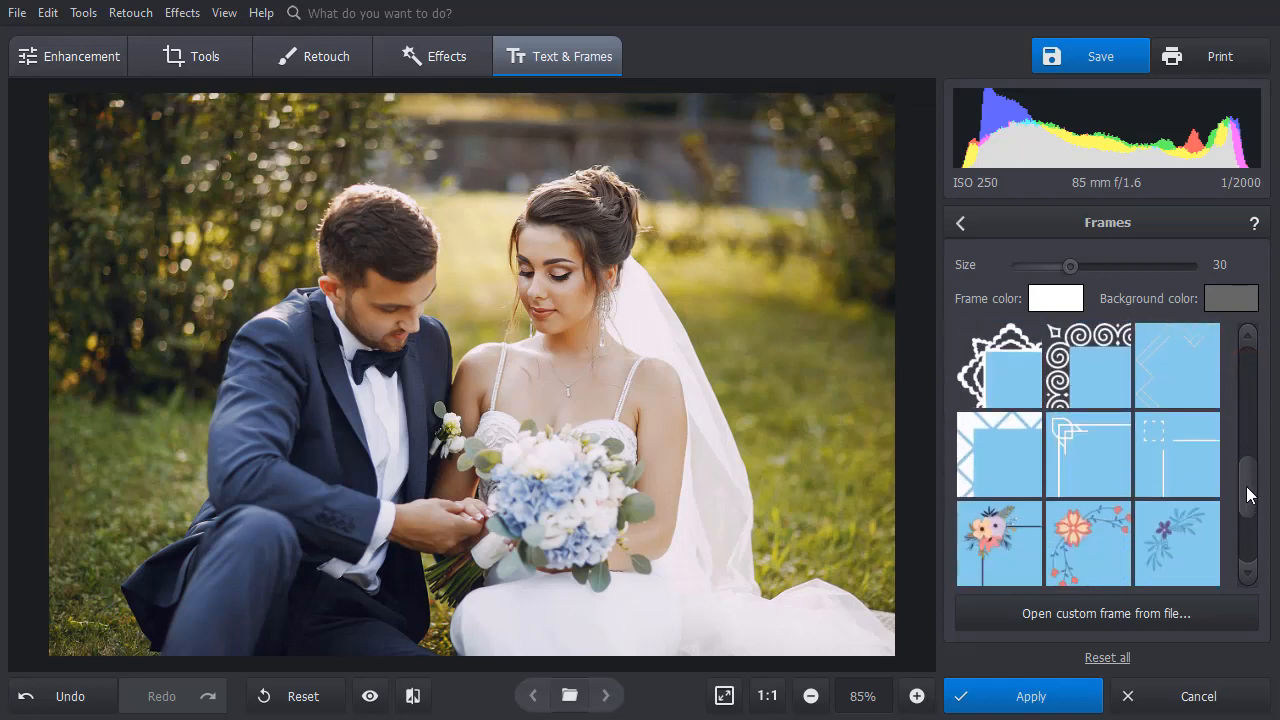
scroll(down, 3)
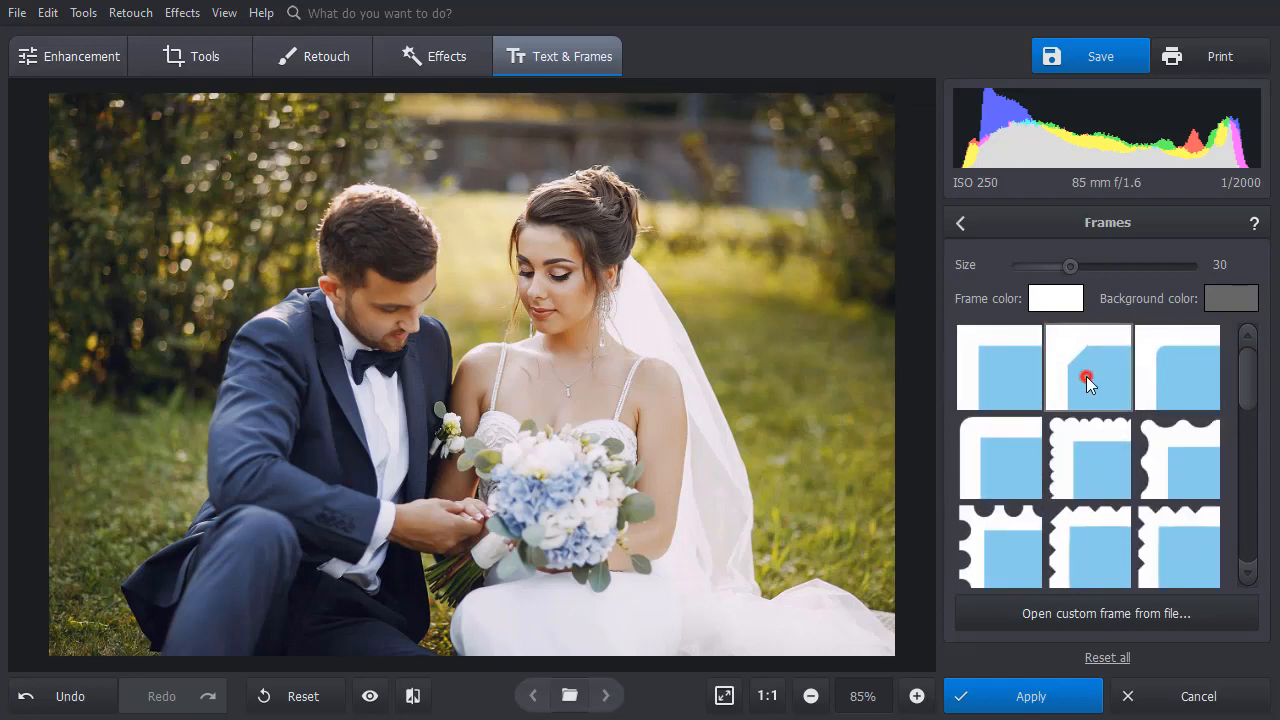
Put the bevelled-corner frame on the photo and colour it light blue.
click(1088, 367)
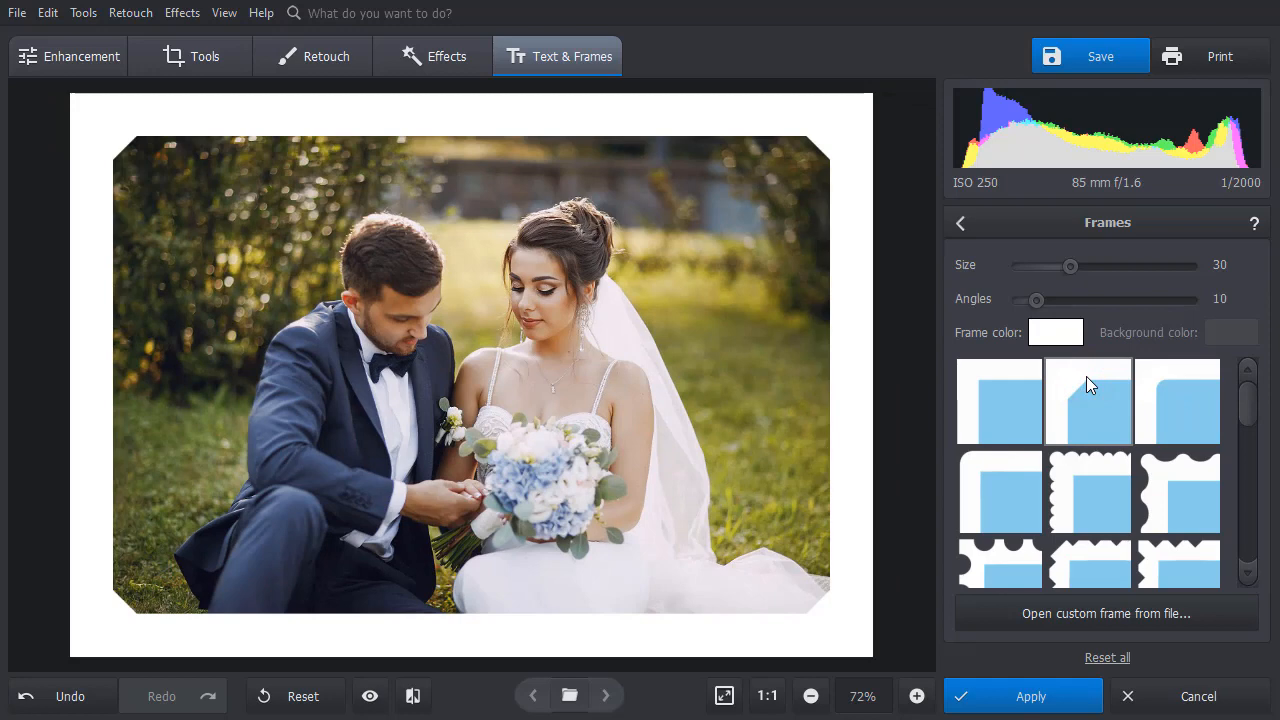
click(1056, 332)
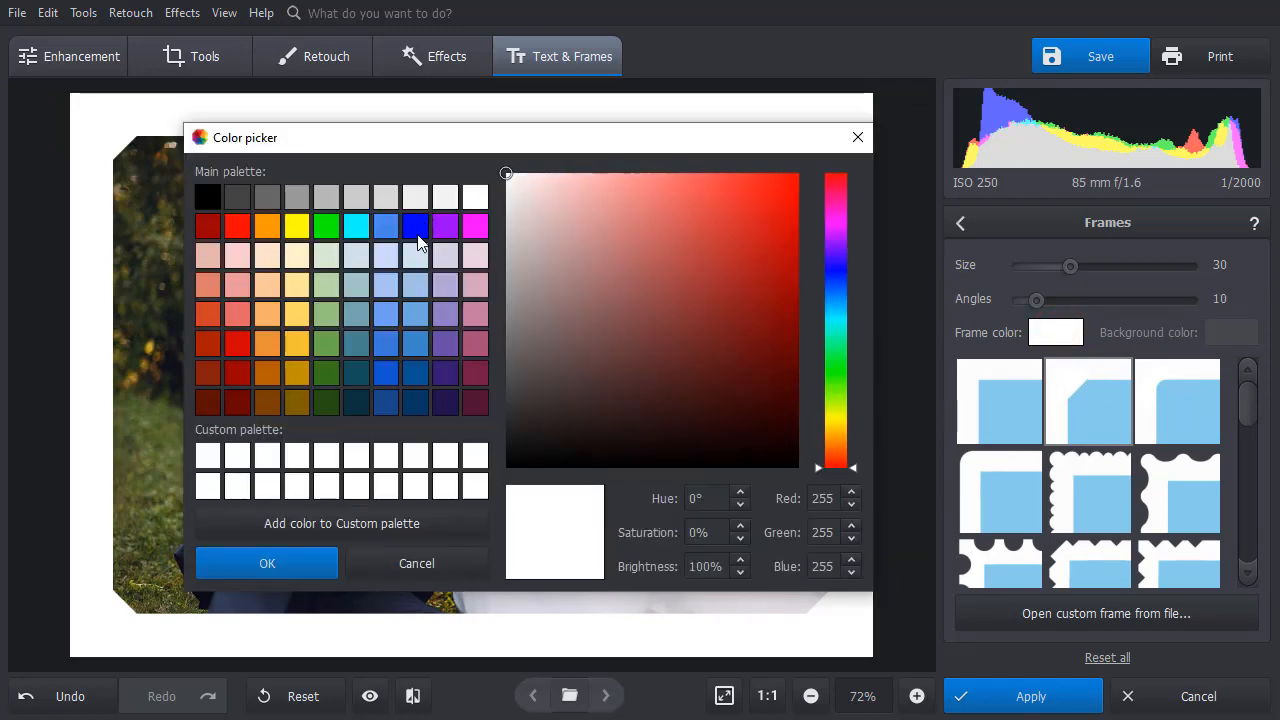
click(267, 563)
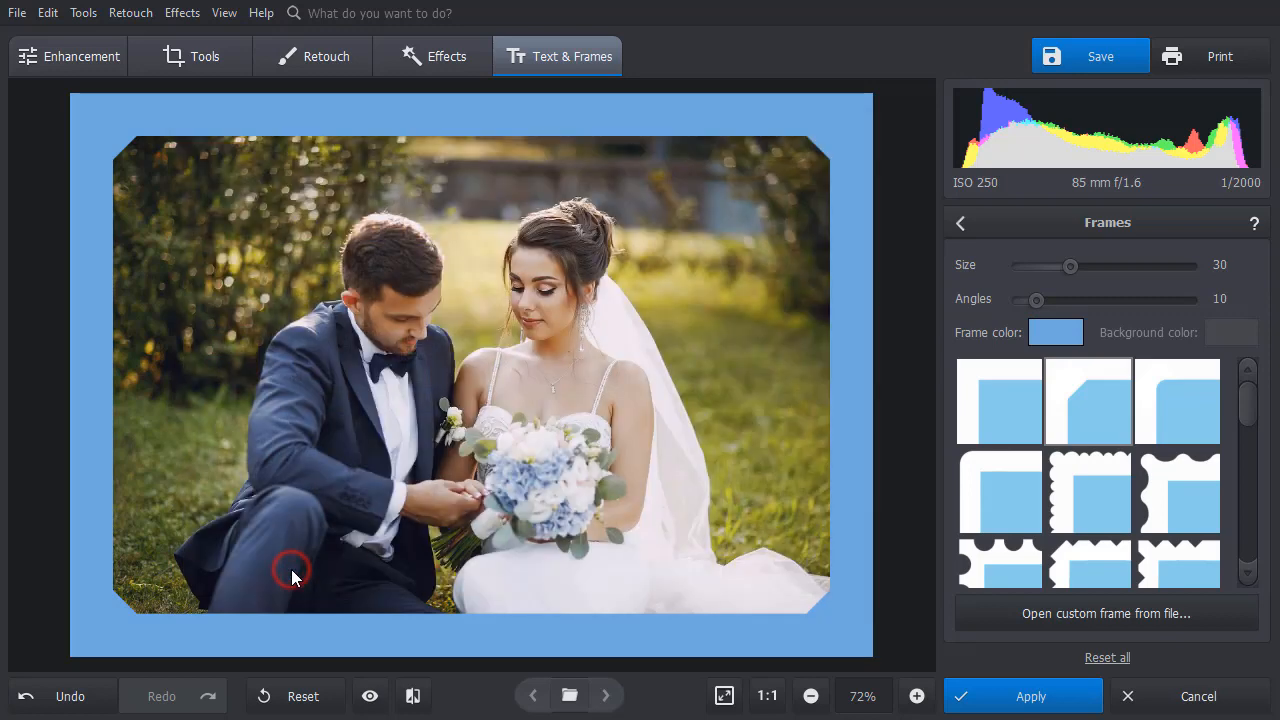
mouse_move(882, 503)
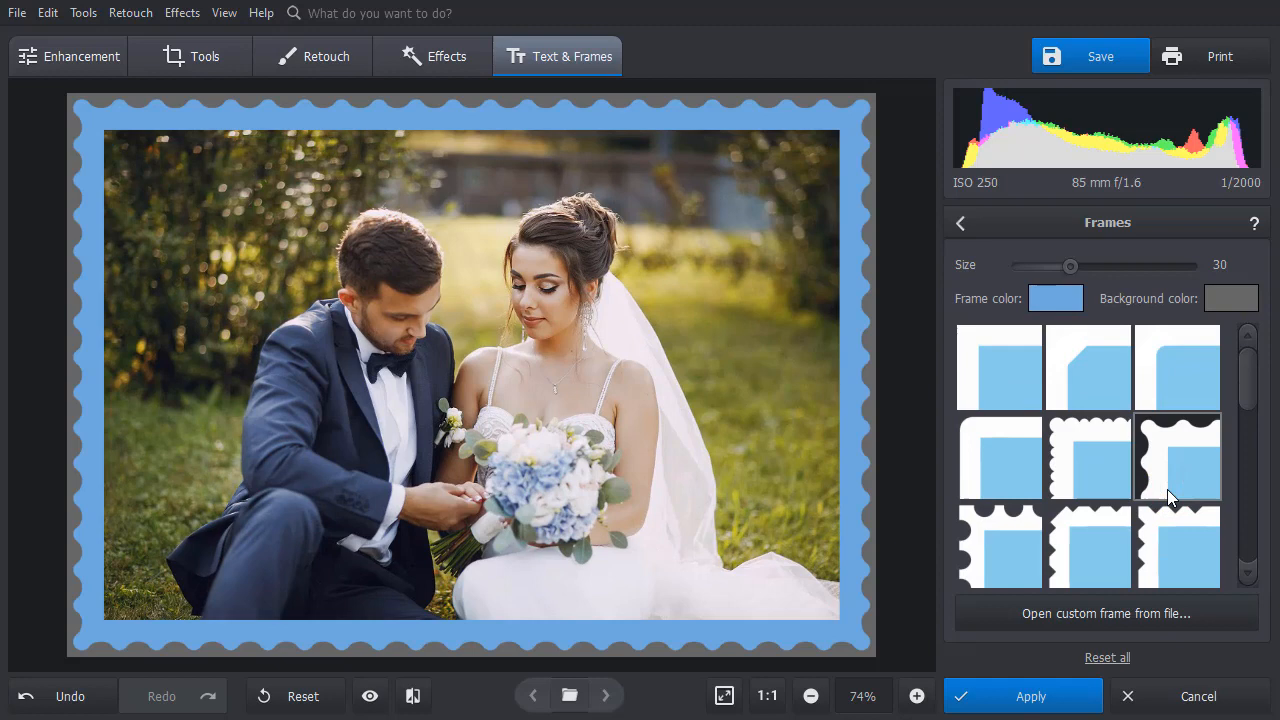
Set the frame's background colour to white.
click(1231, 298)
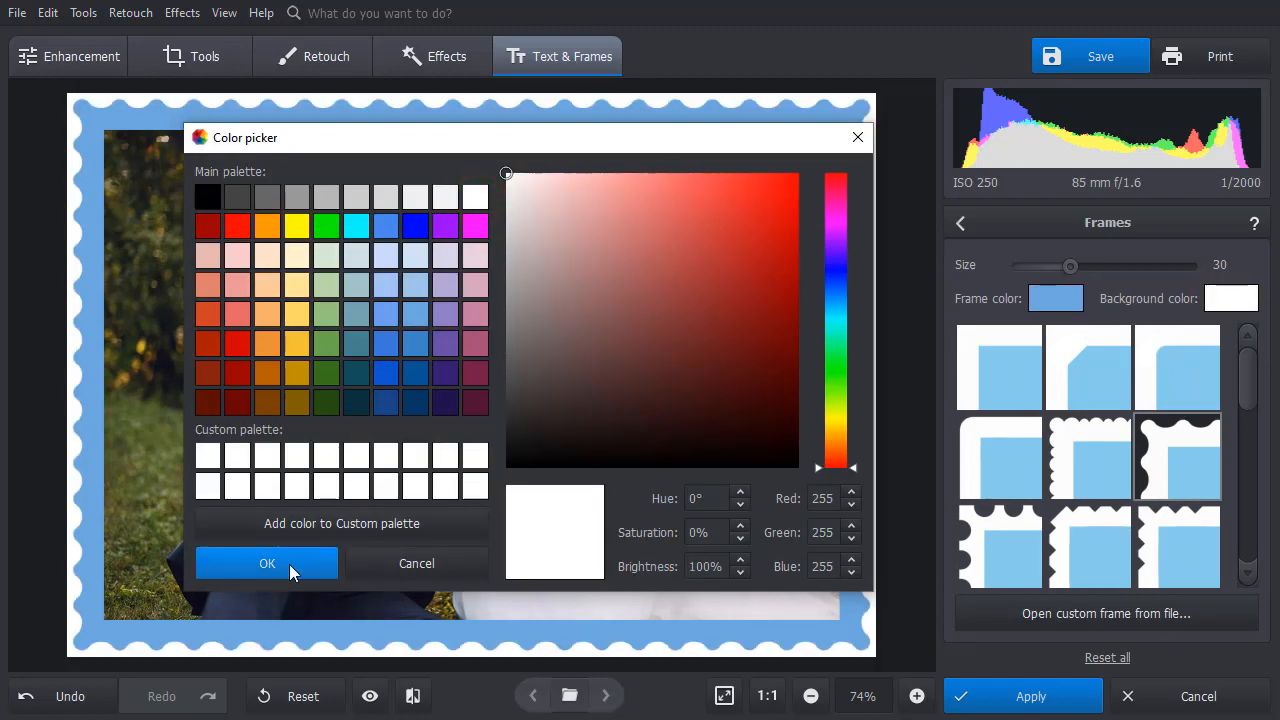
click(267, 563)
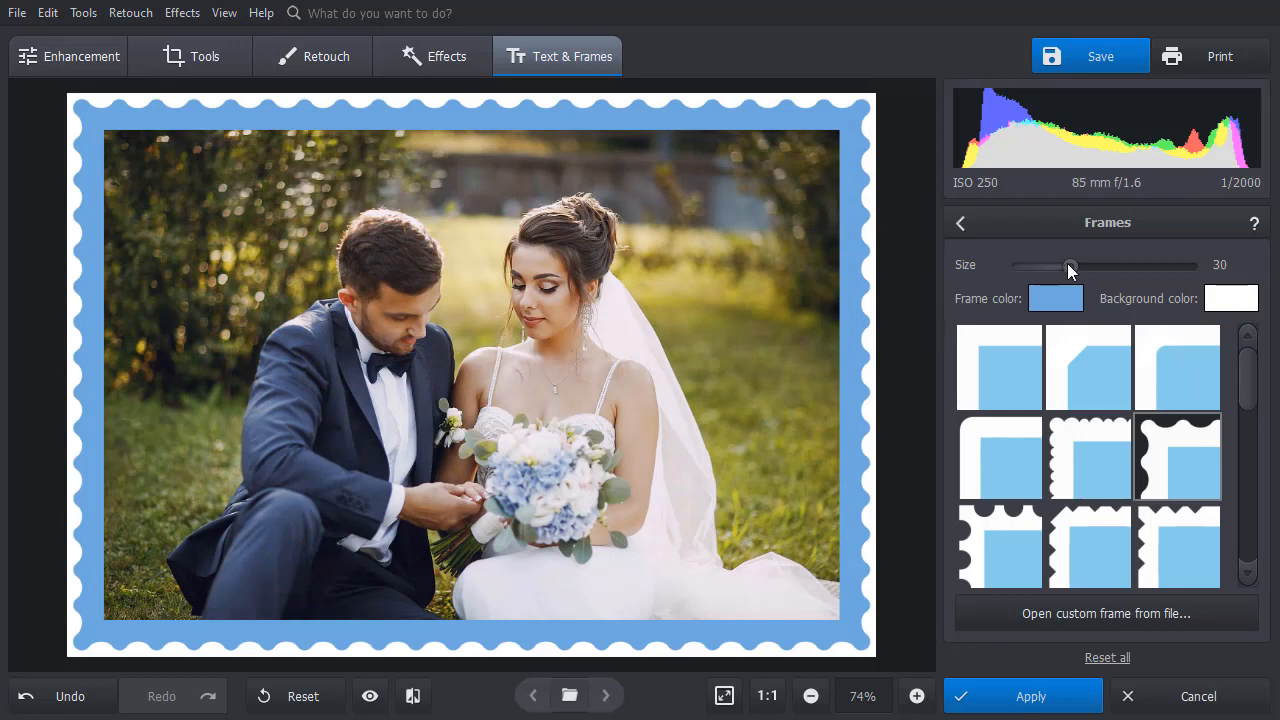
Thicken the frame, then bring the Size slider back to 35.
drag(1069, 266, 1123, 266)
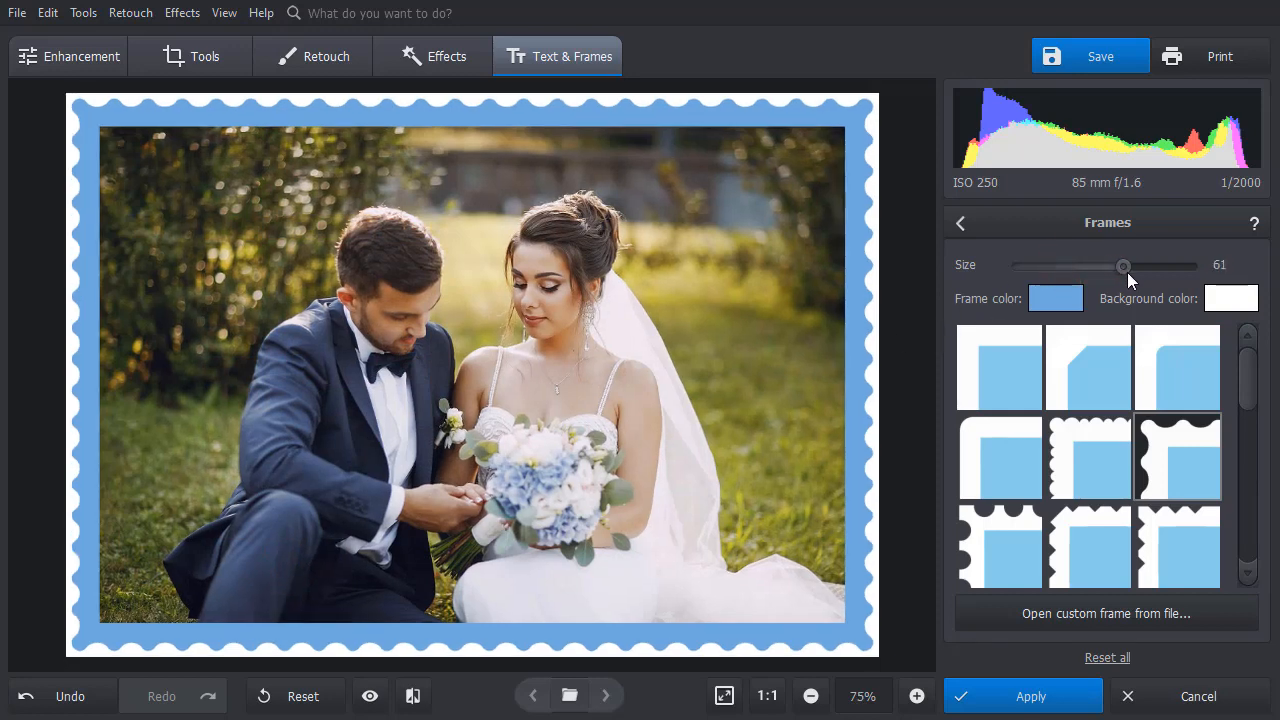
drag(1123, 266, 1118, 266)
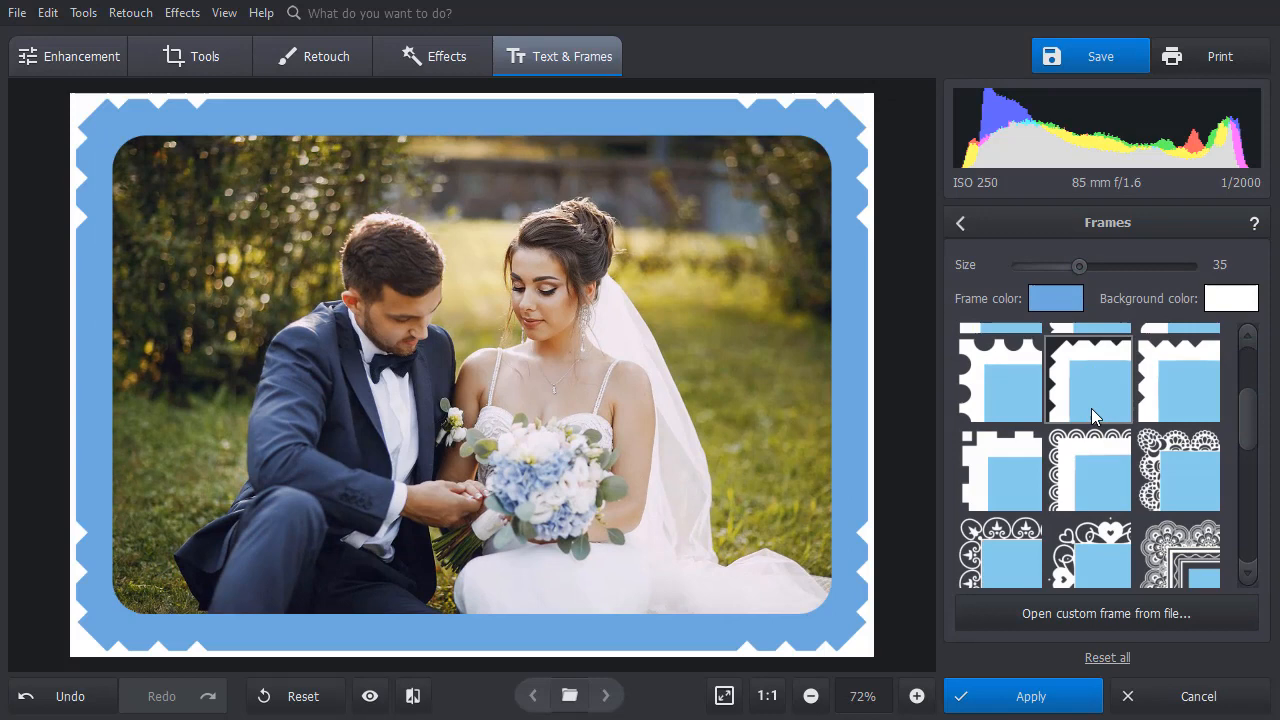
Try the zigzag frame, then settle on the thin-line frame with corner ornaments.
click(1179, 467)
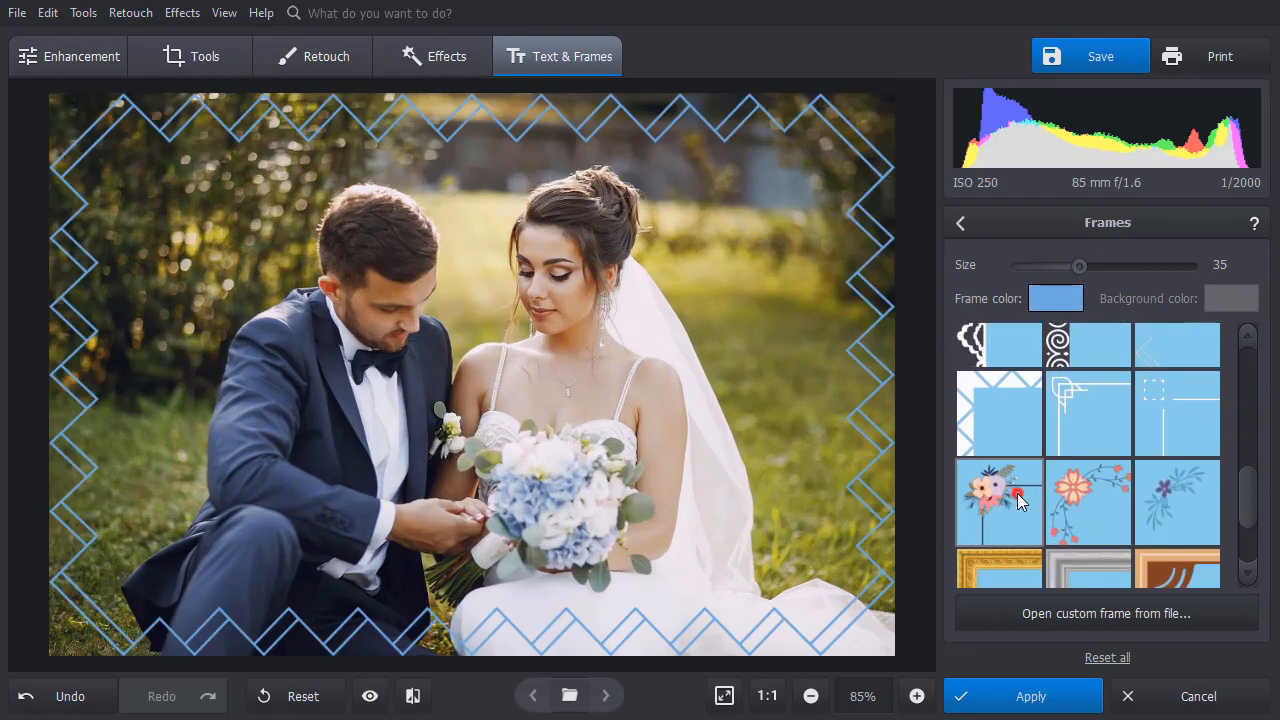
click(1088, 413)
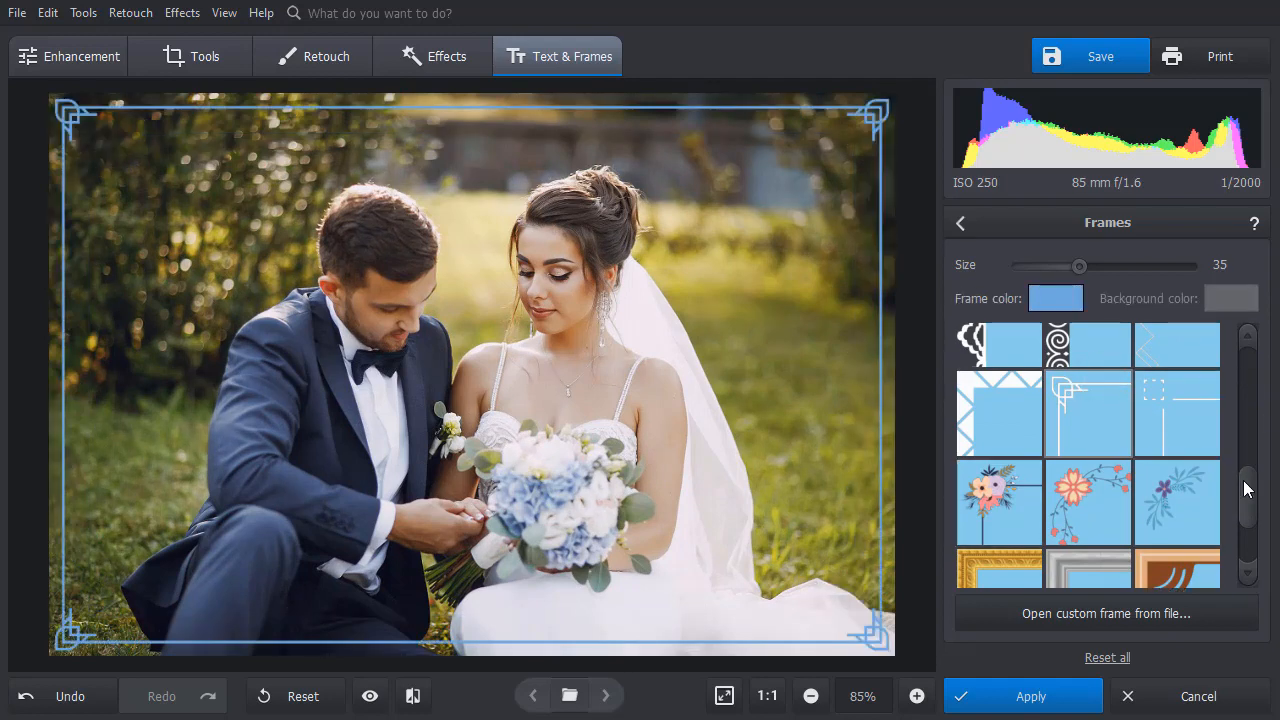
scroll(down, 3)
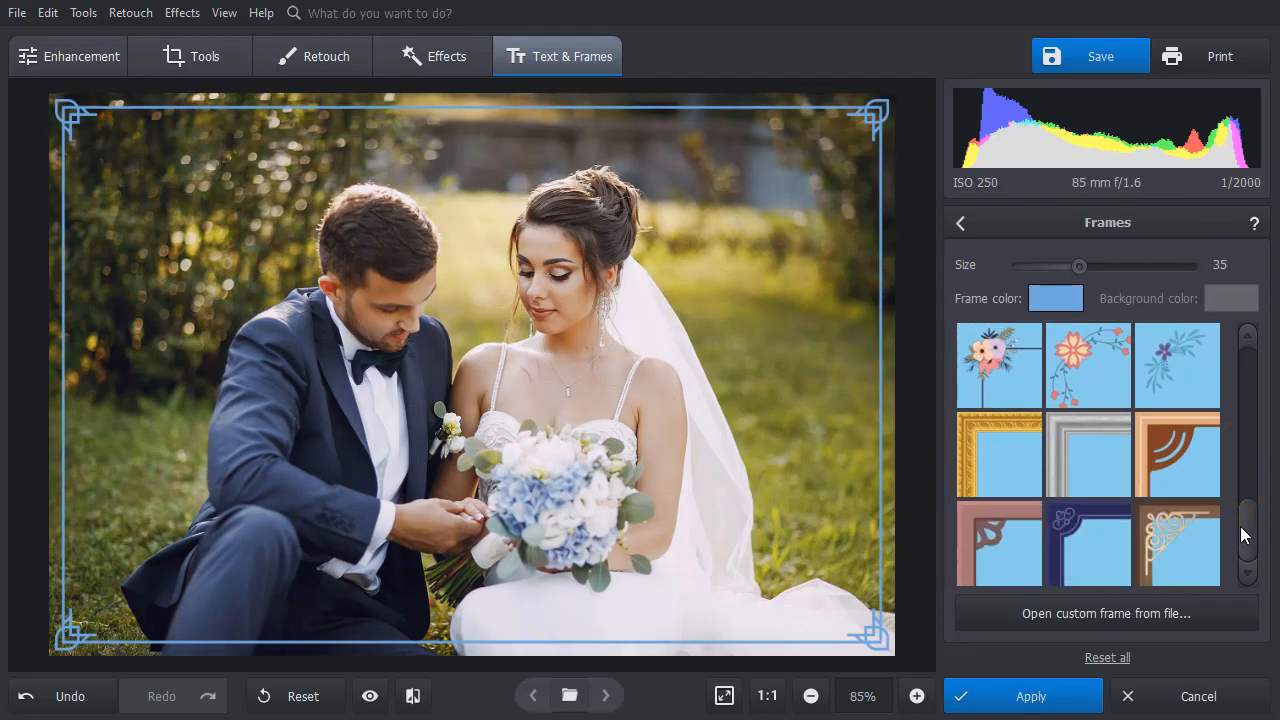
Apply the brown frame with cream corners at size 52.
click(1177, 543)
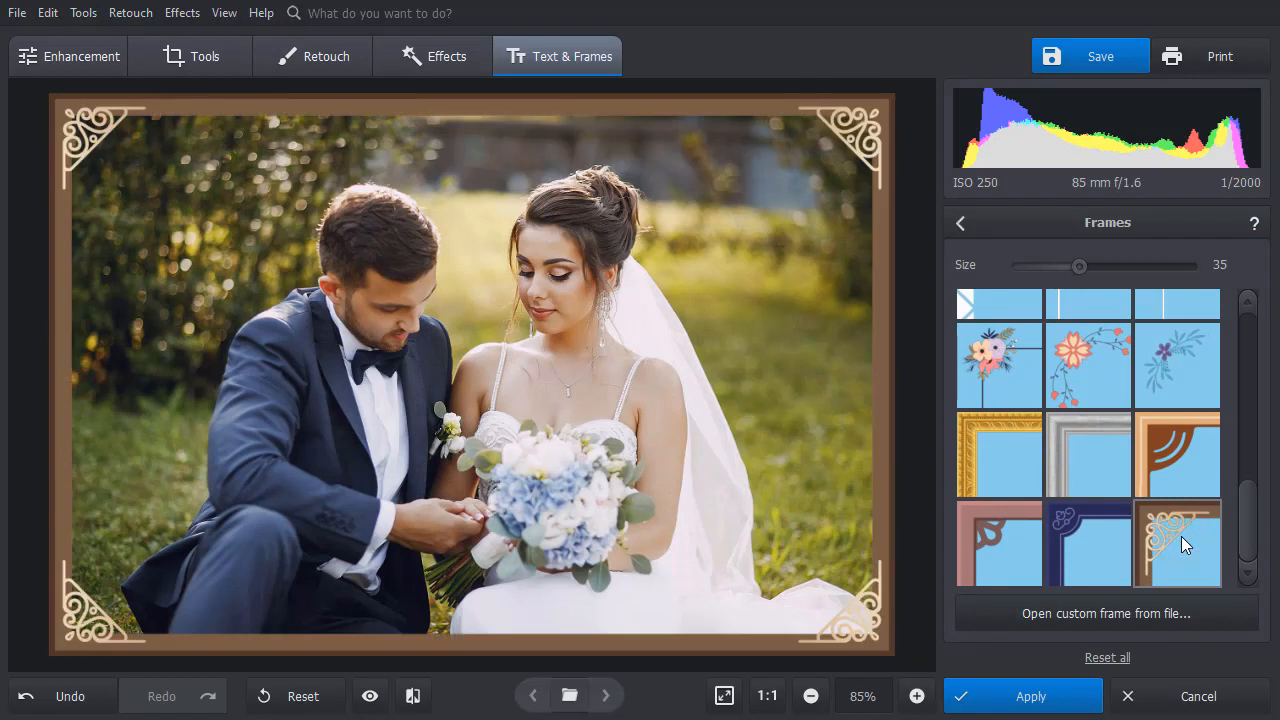
drag(1079, 266, 1078, 266)
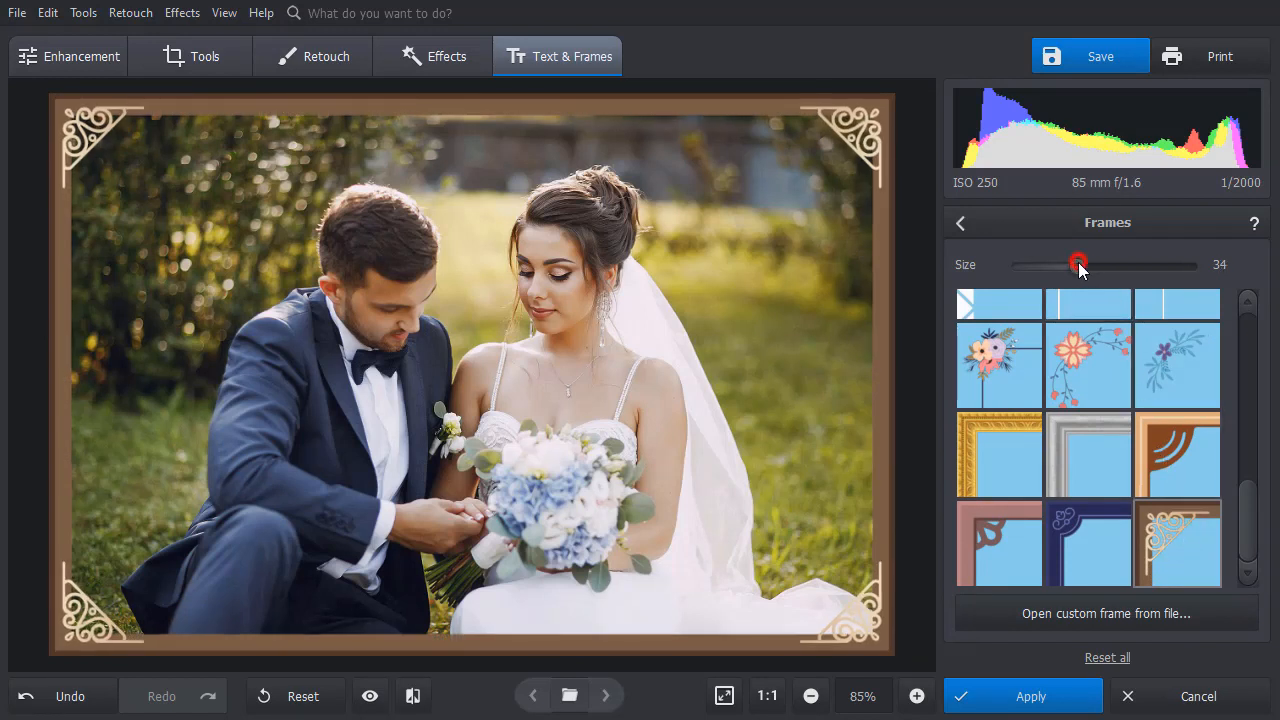
drag(1078, 265, 1107, 265)
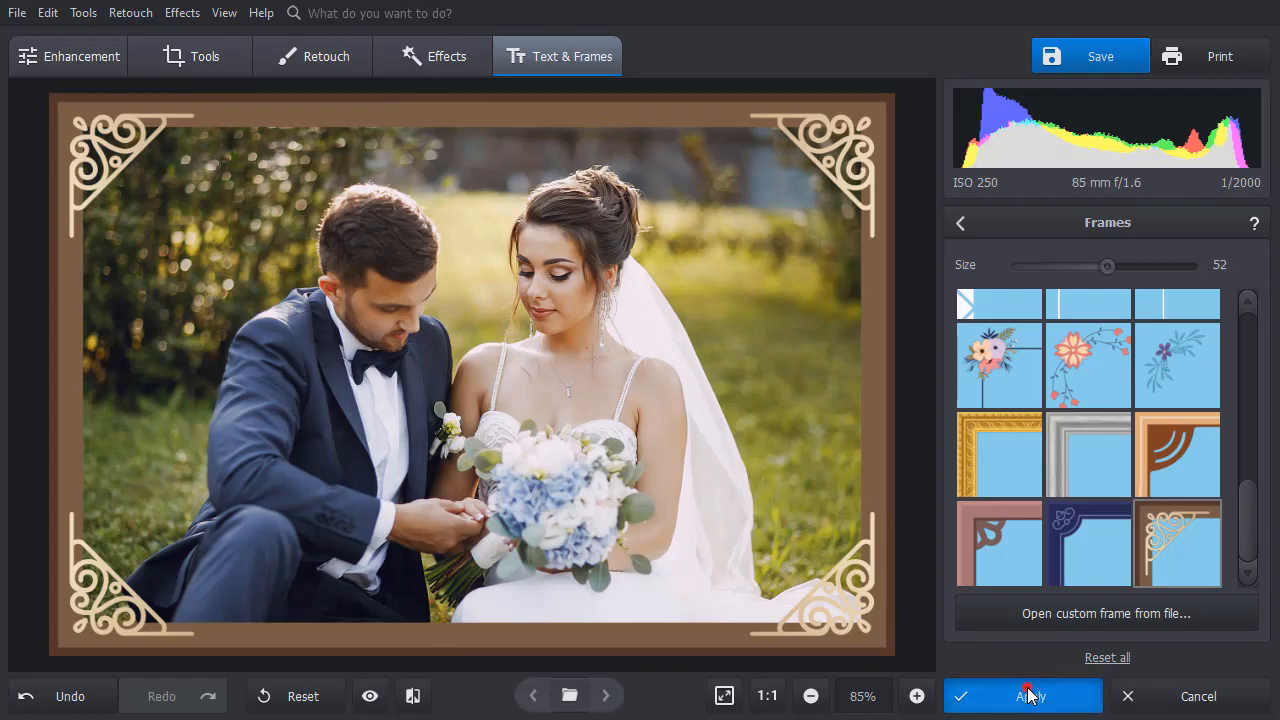
click(1022, 696)
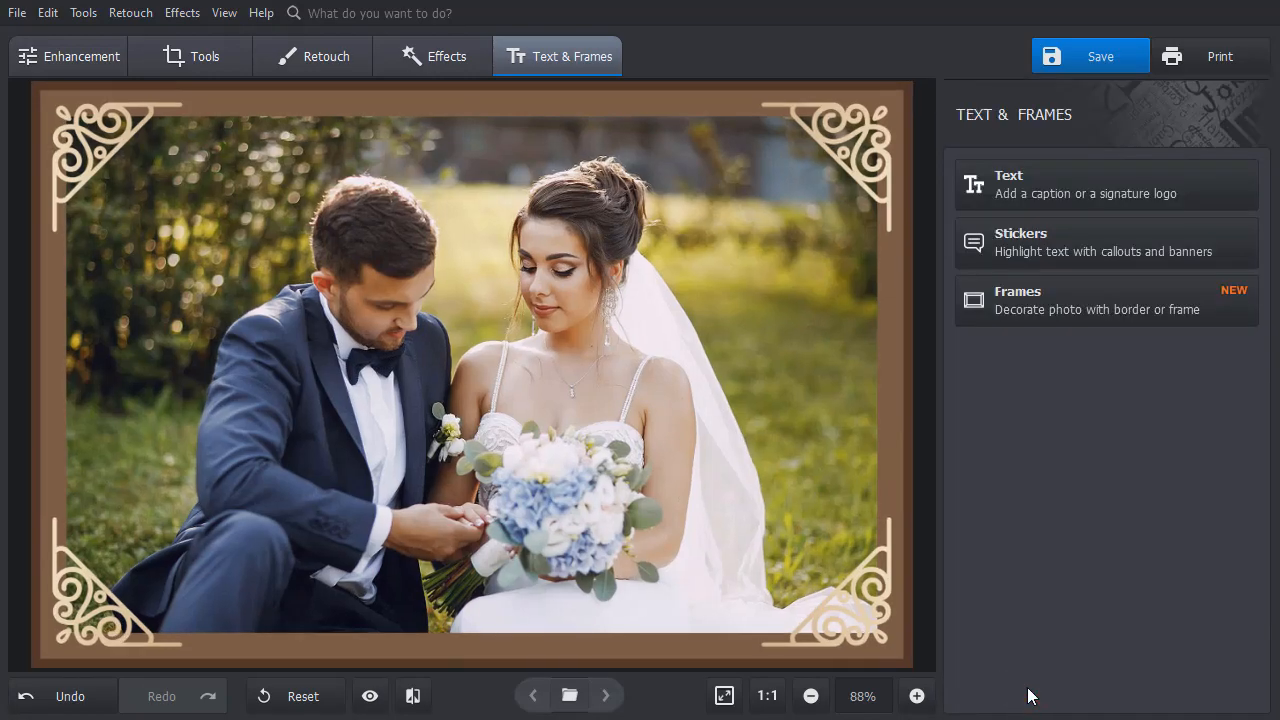